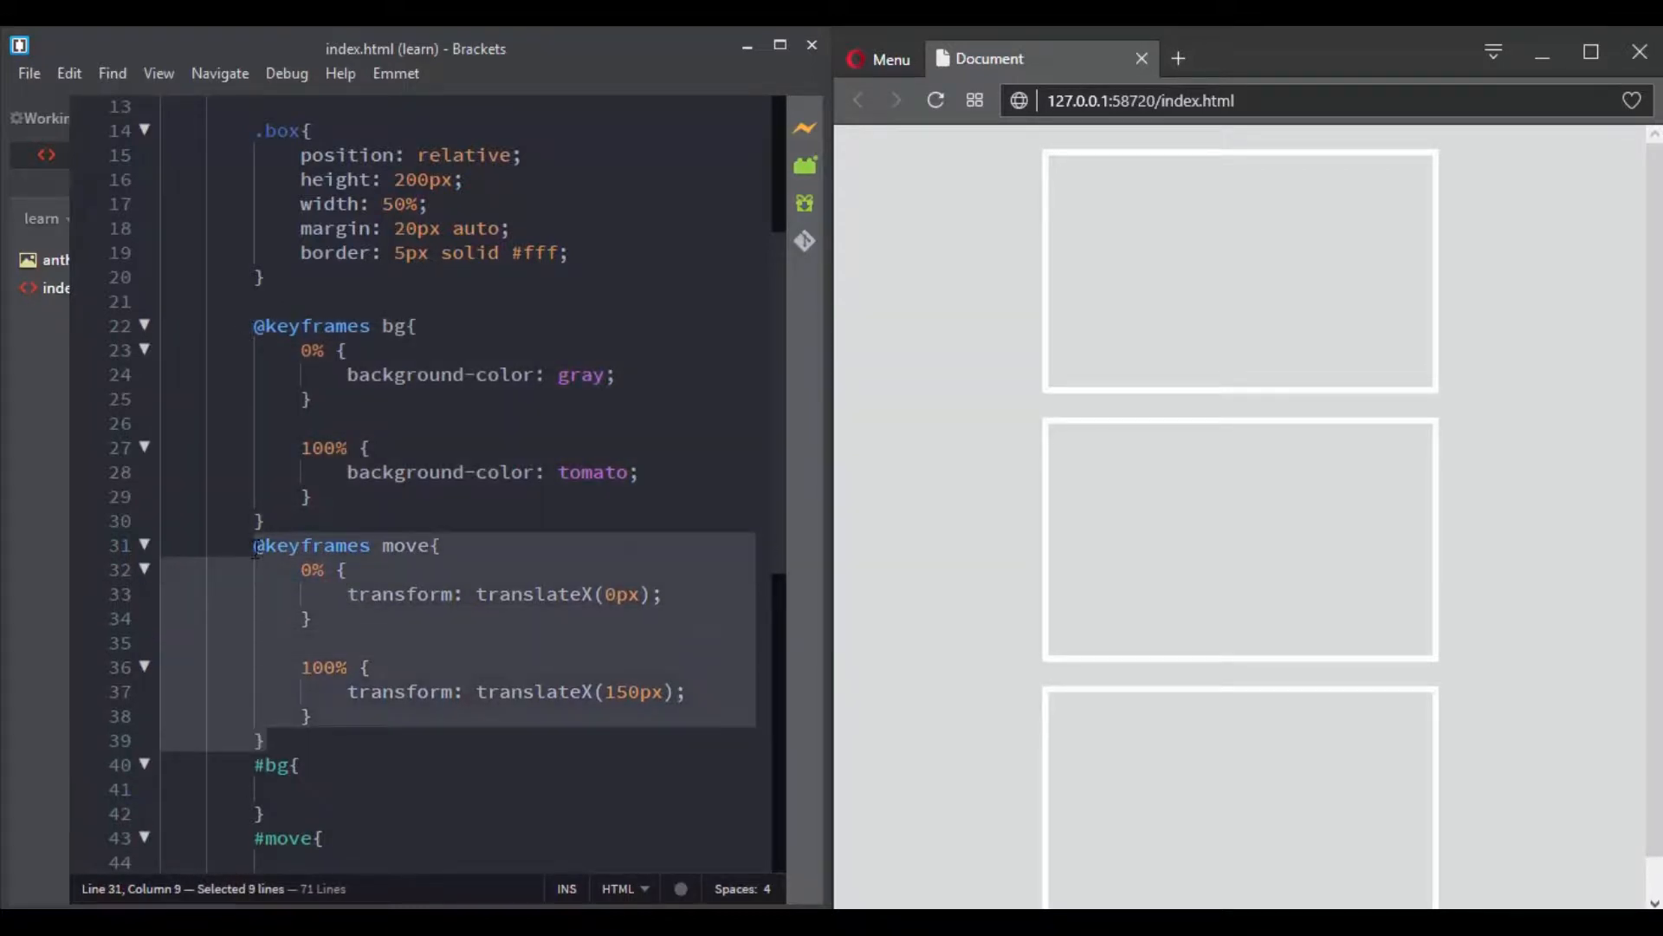
Step: Give #bg animation-name: bg; and animation-duration: 2s;, then reload the Opera preview
{"action": "scroll", "scroll_direction": "down", "scroll_amount": 3}
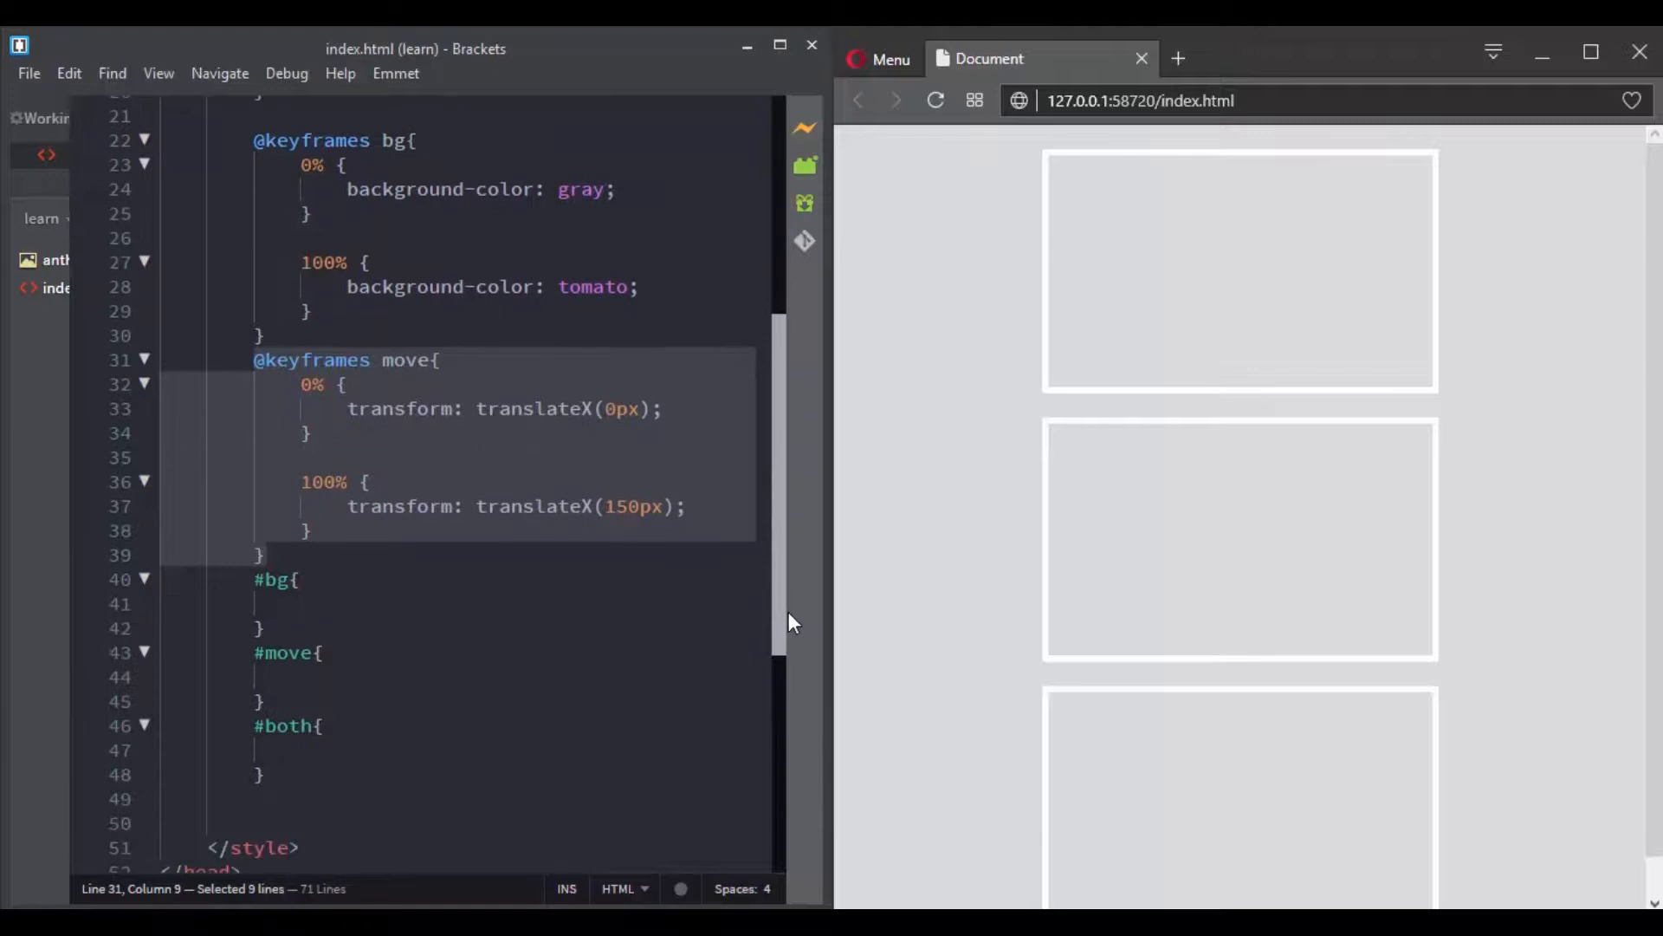
{"action": "left_click", "coordinate": [302, 531]}
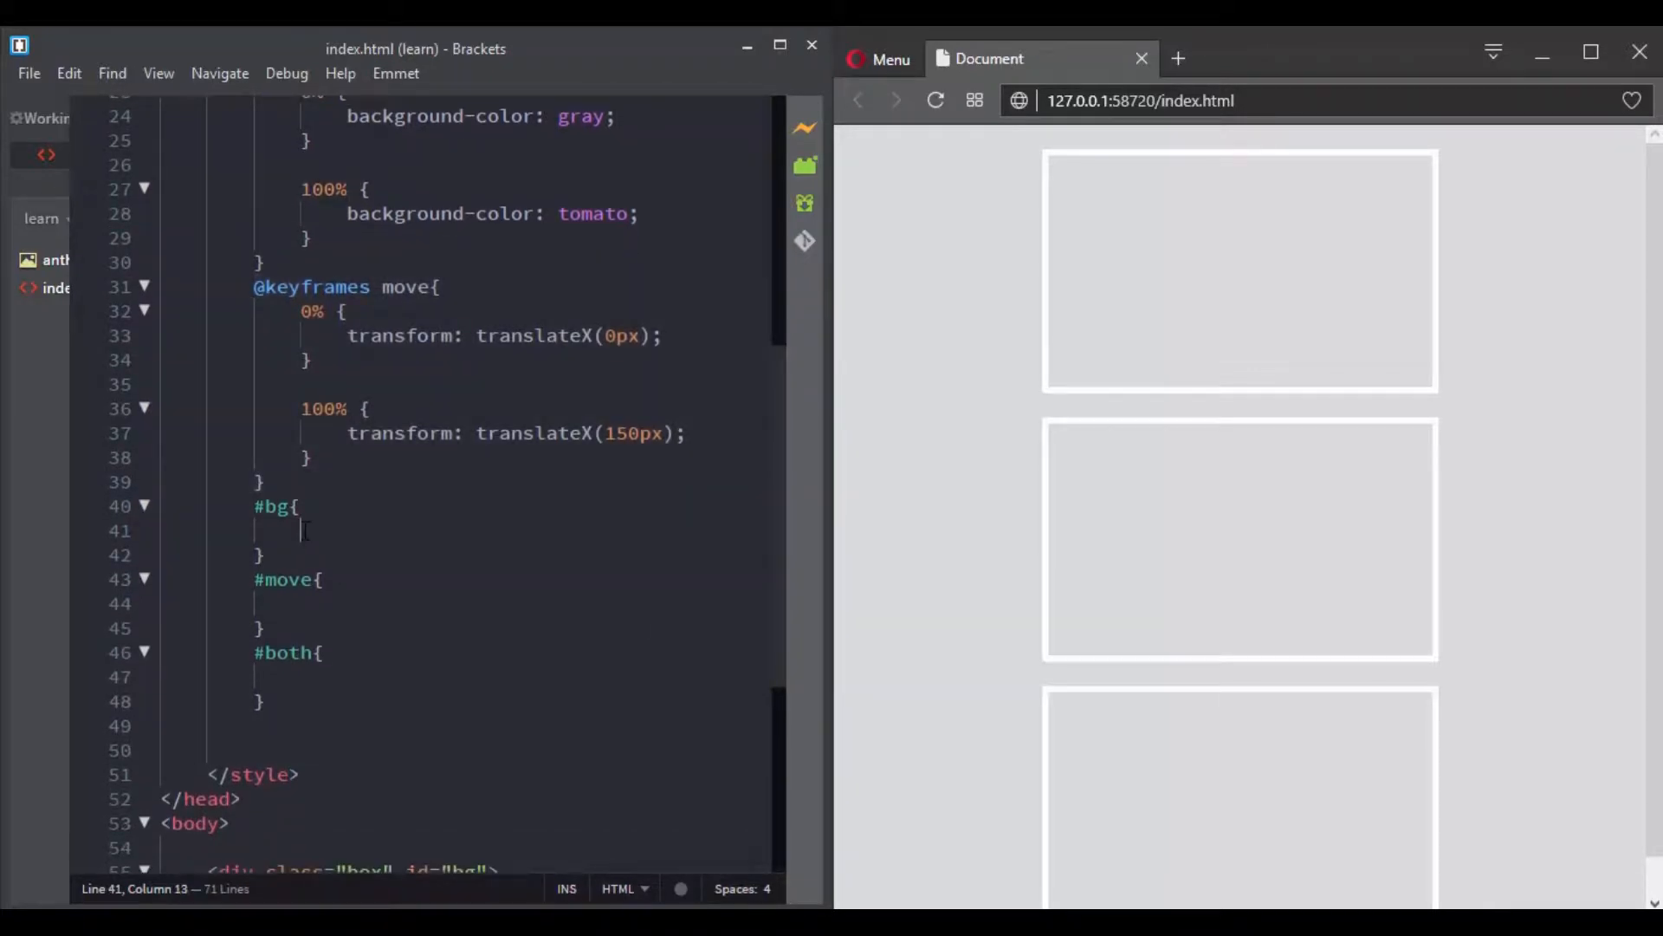
{"action": "type", "text": "an"}
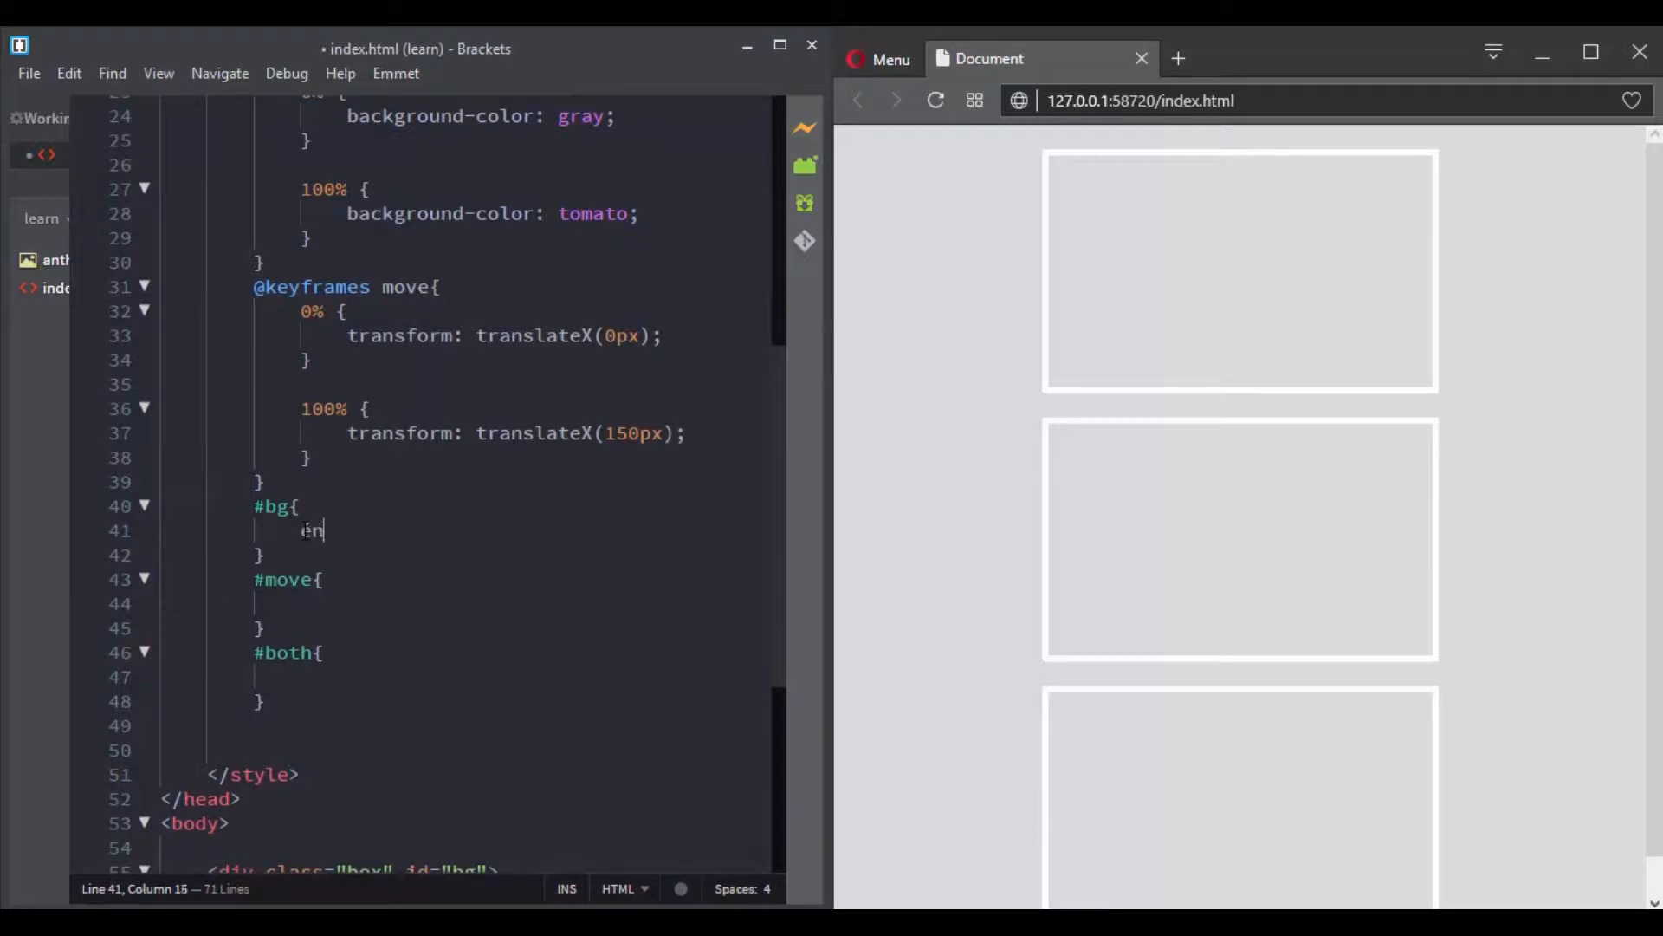
{"action": "type", "text": "animation-name: b"}
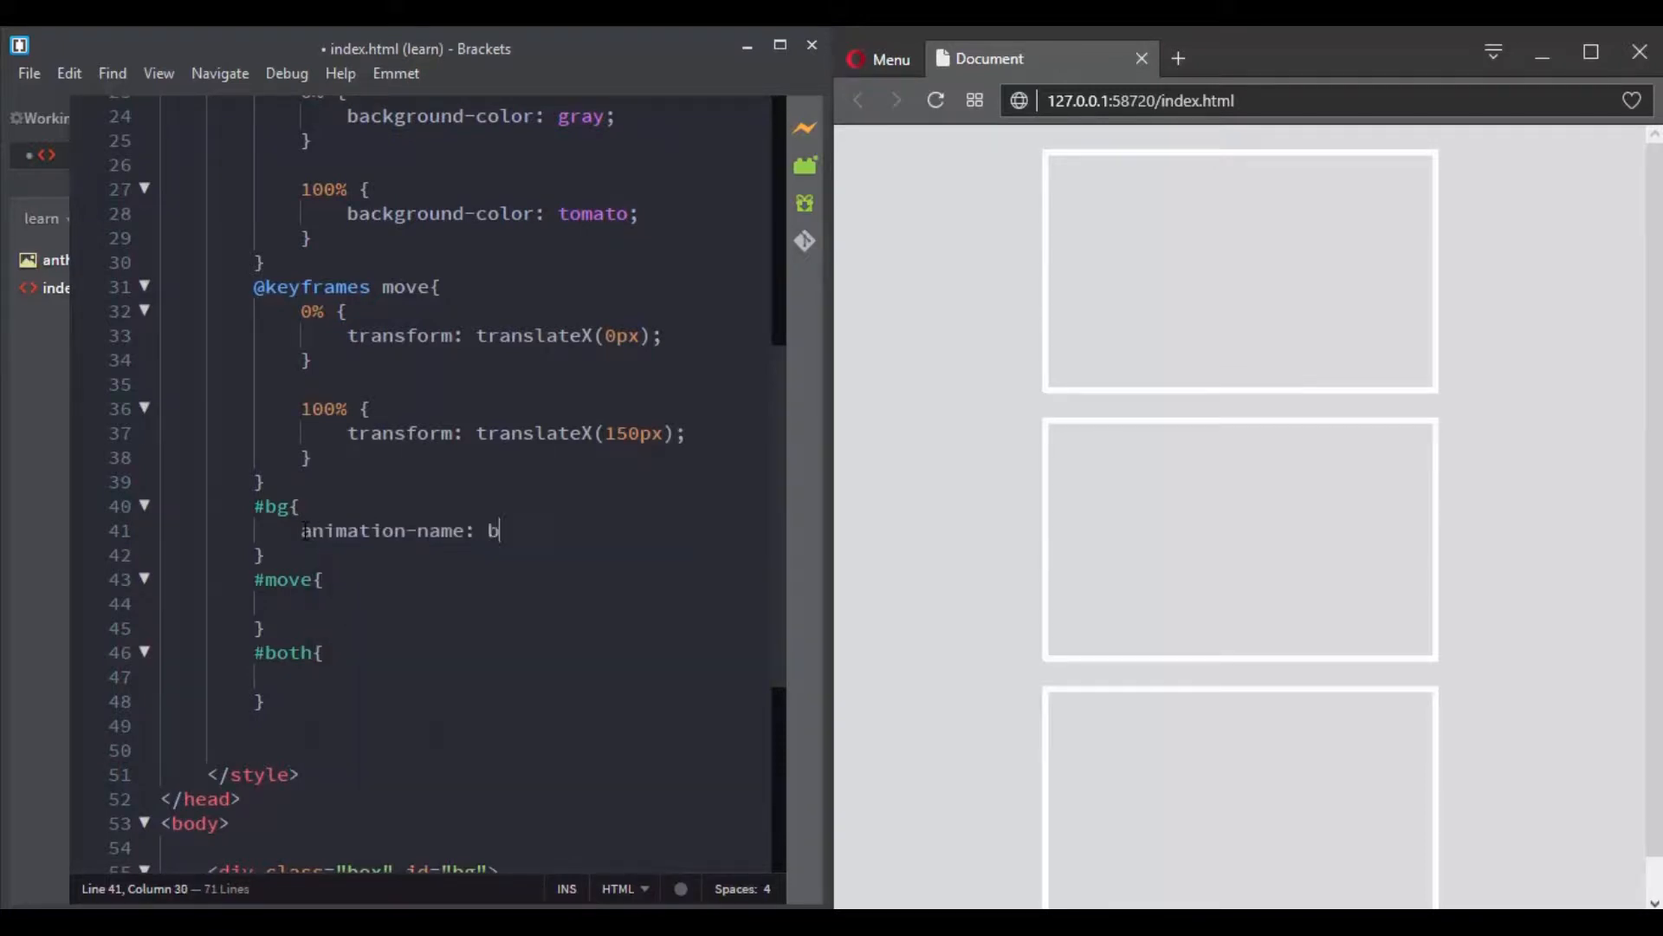
{"action": "type", "text": "g;"}
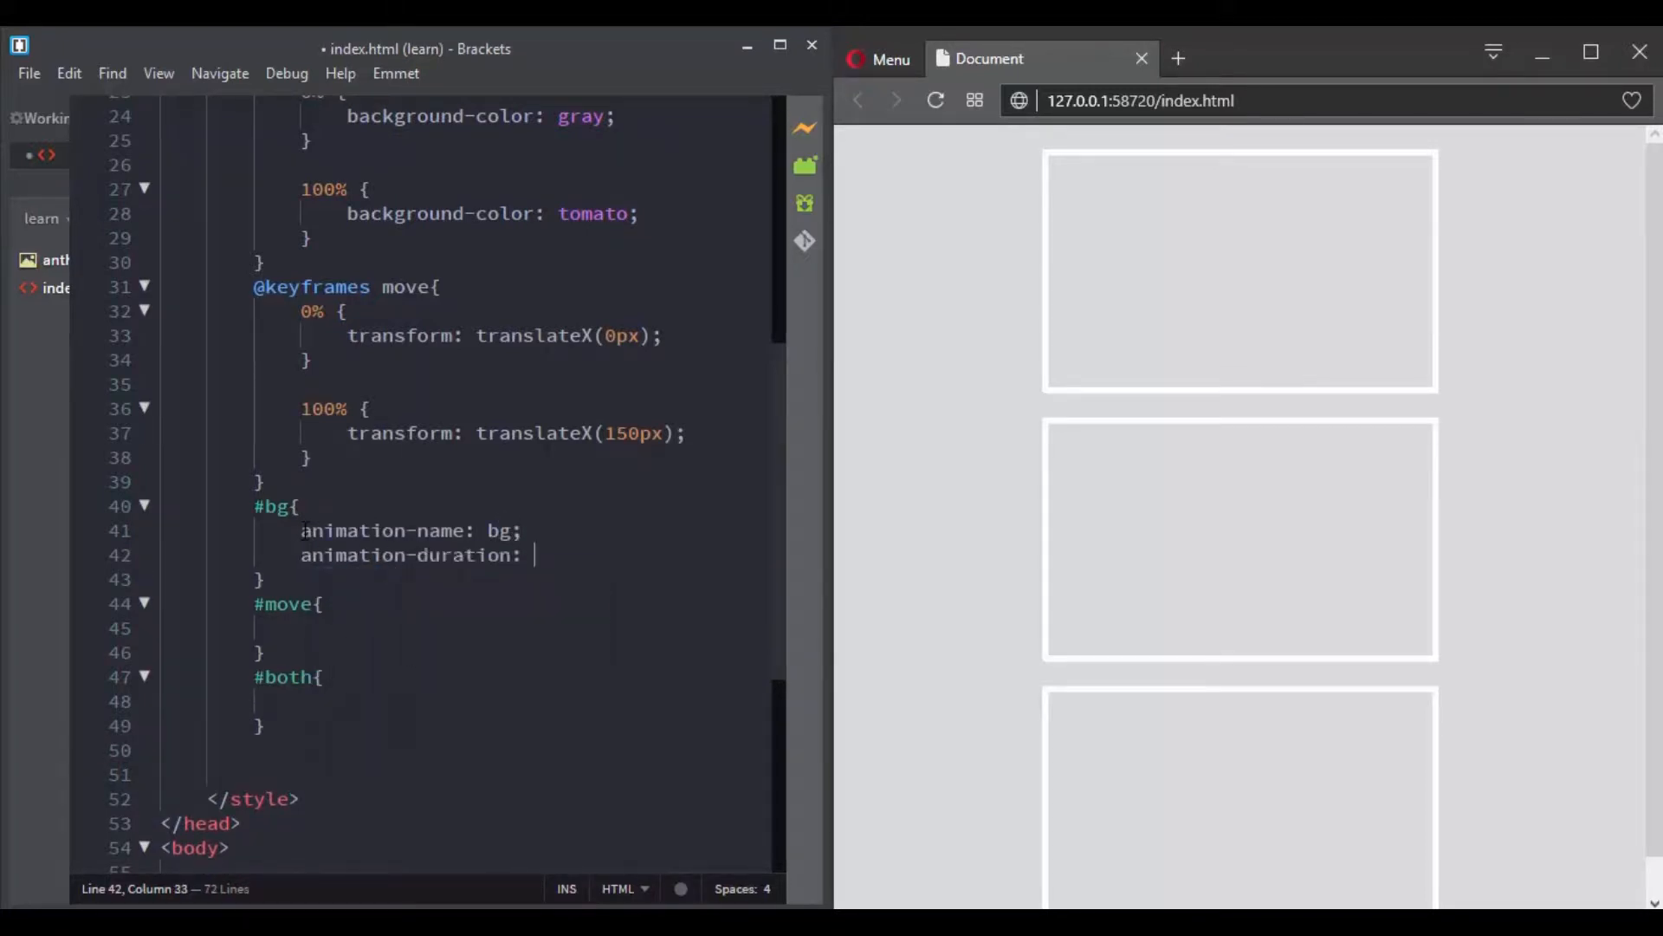
{"action": "type", "text": "2s;"}
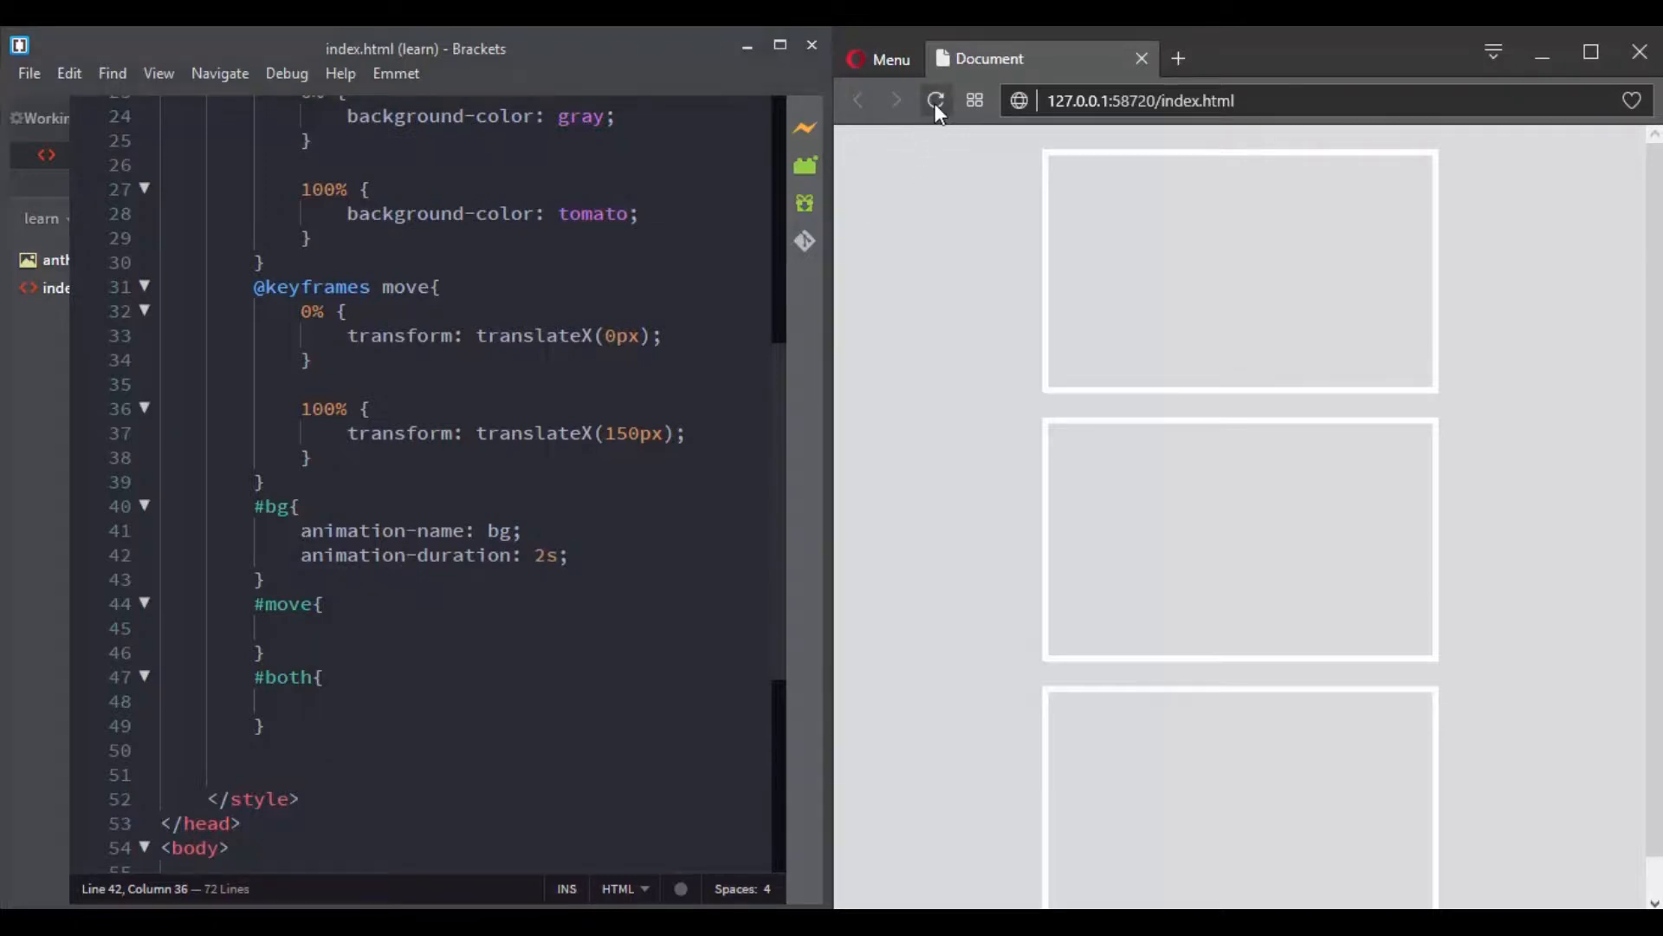
{"action": "left_click", "coordinate": [934, 100]}
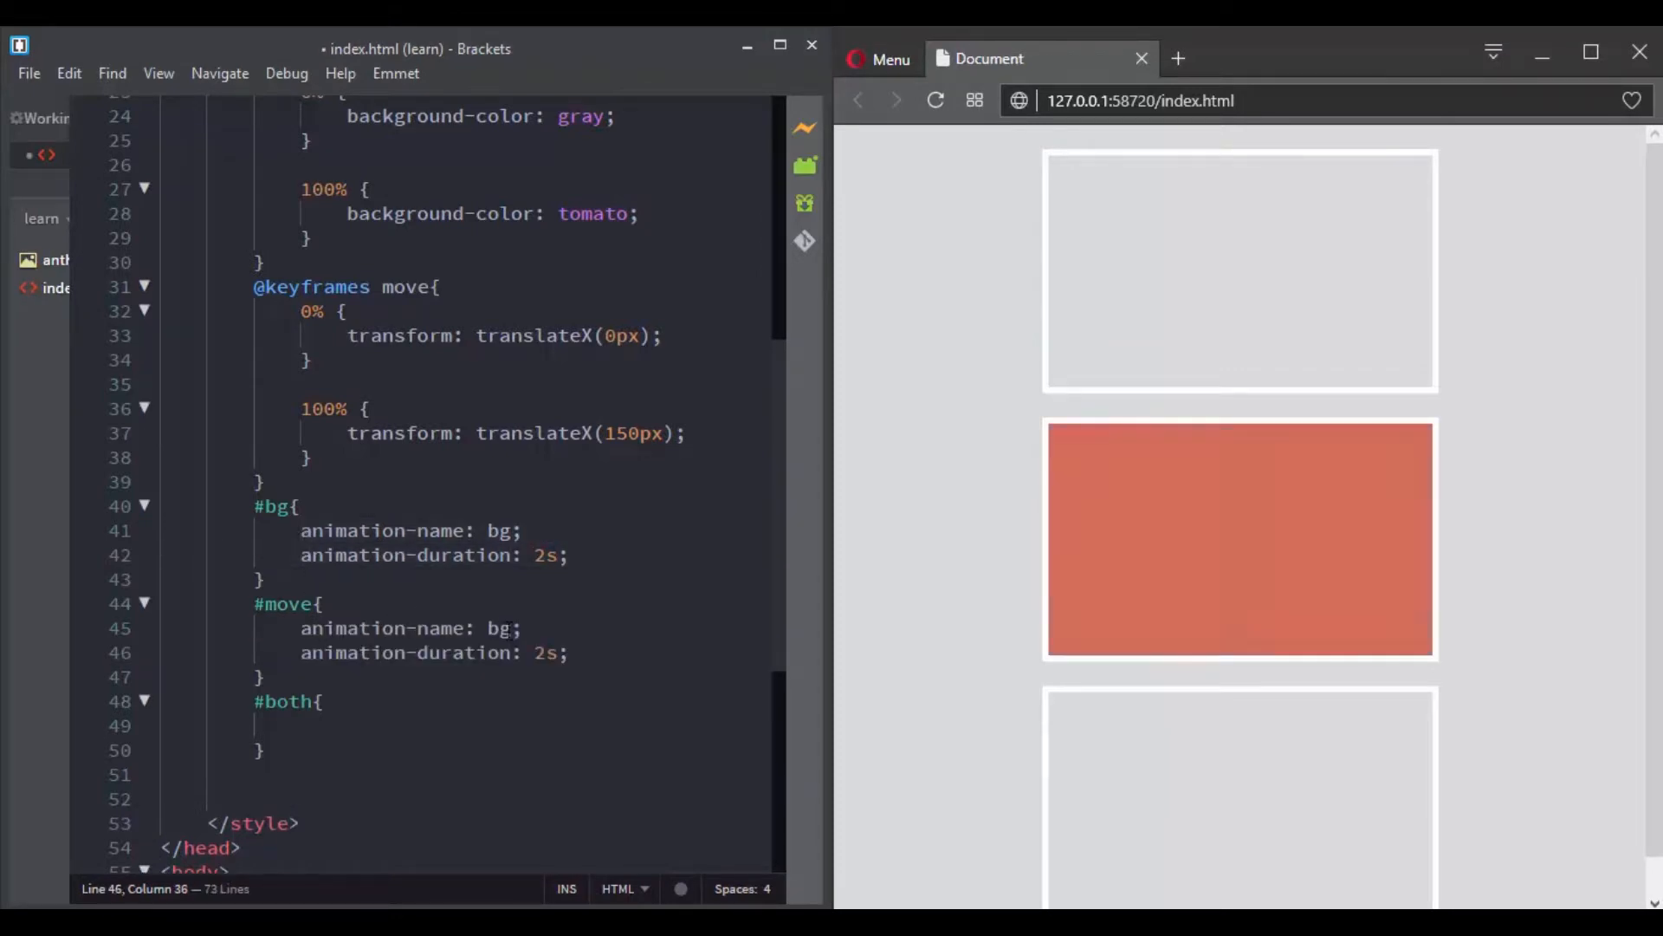
Step: Change the pasted #move rule to animation-name: move; and reload to watch the box slide
{"action": "type", "text": "move"}
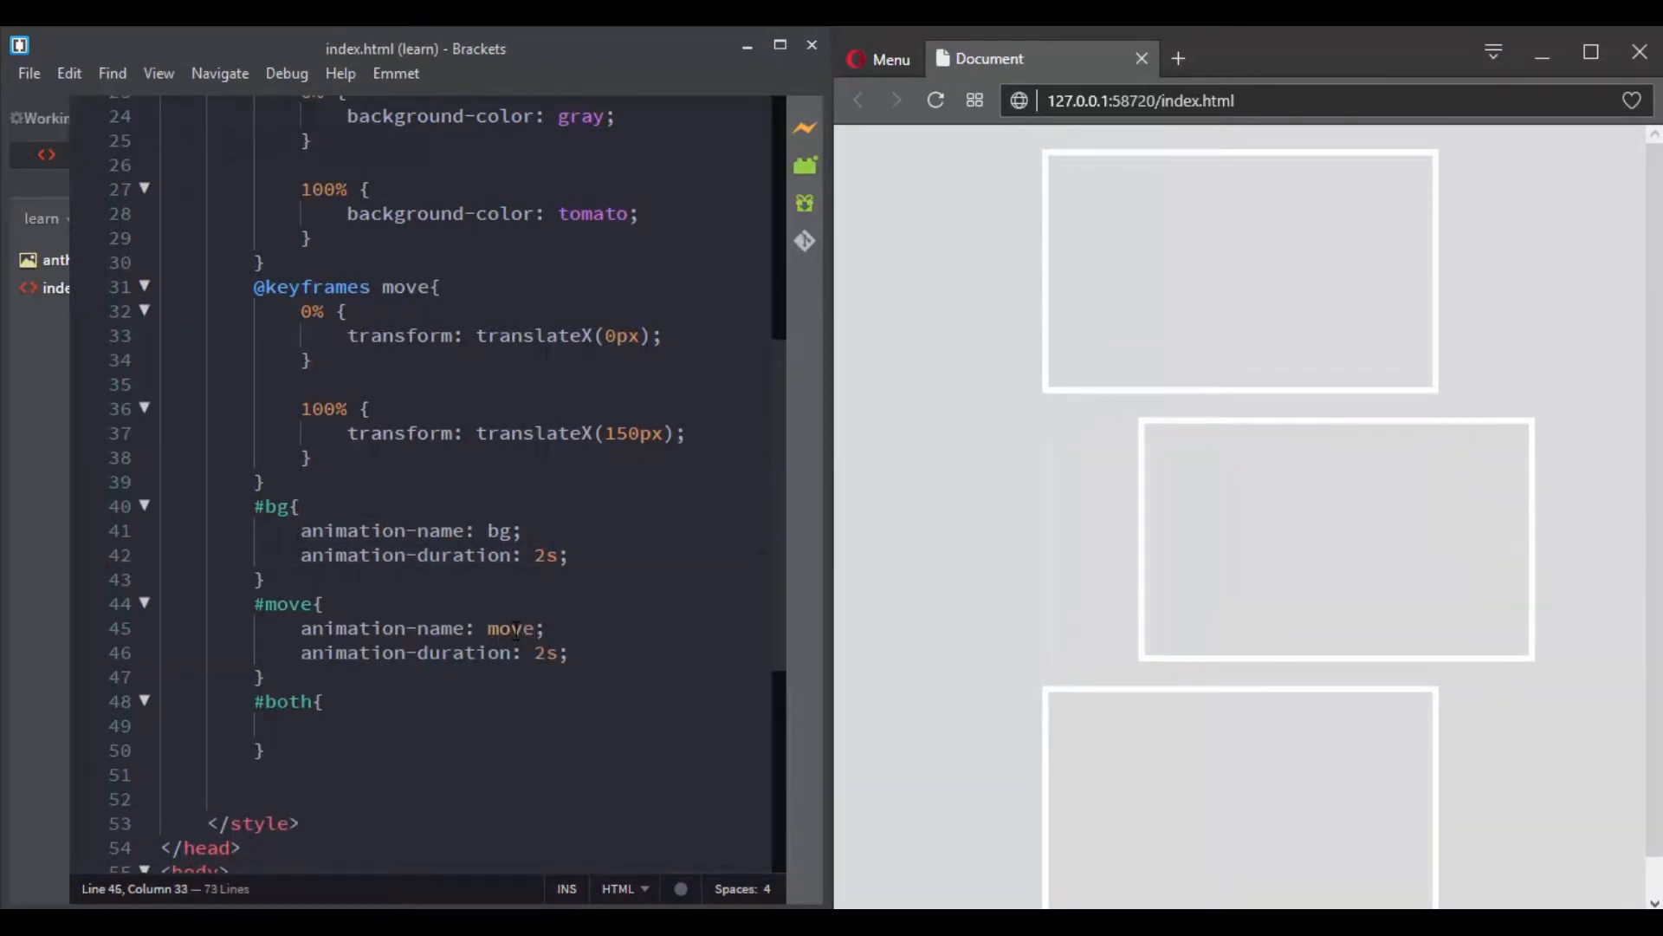
{"action": "left_click", "coordinate": [934, 101]}
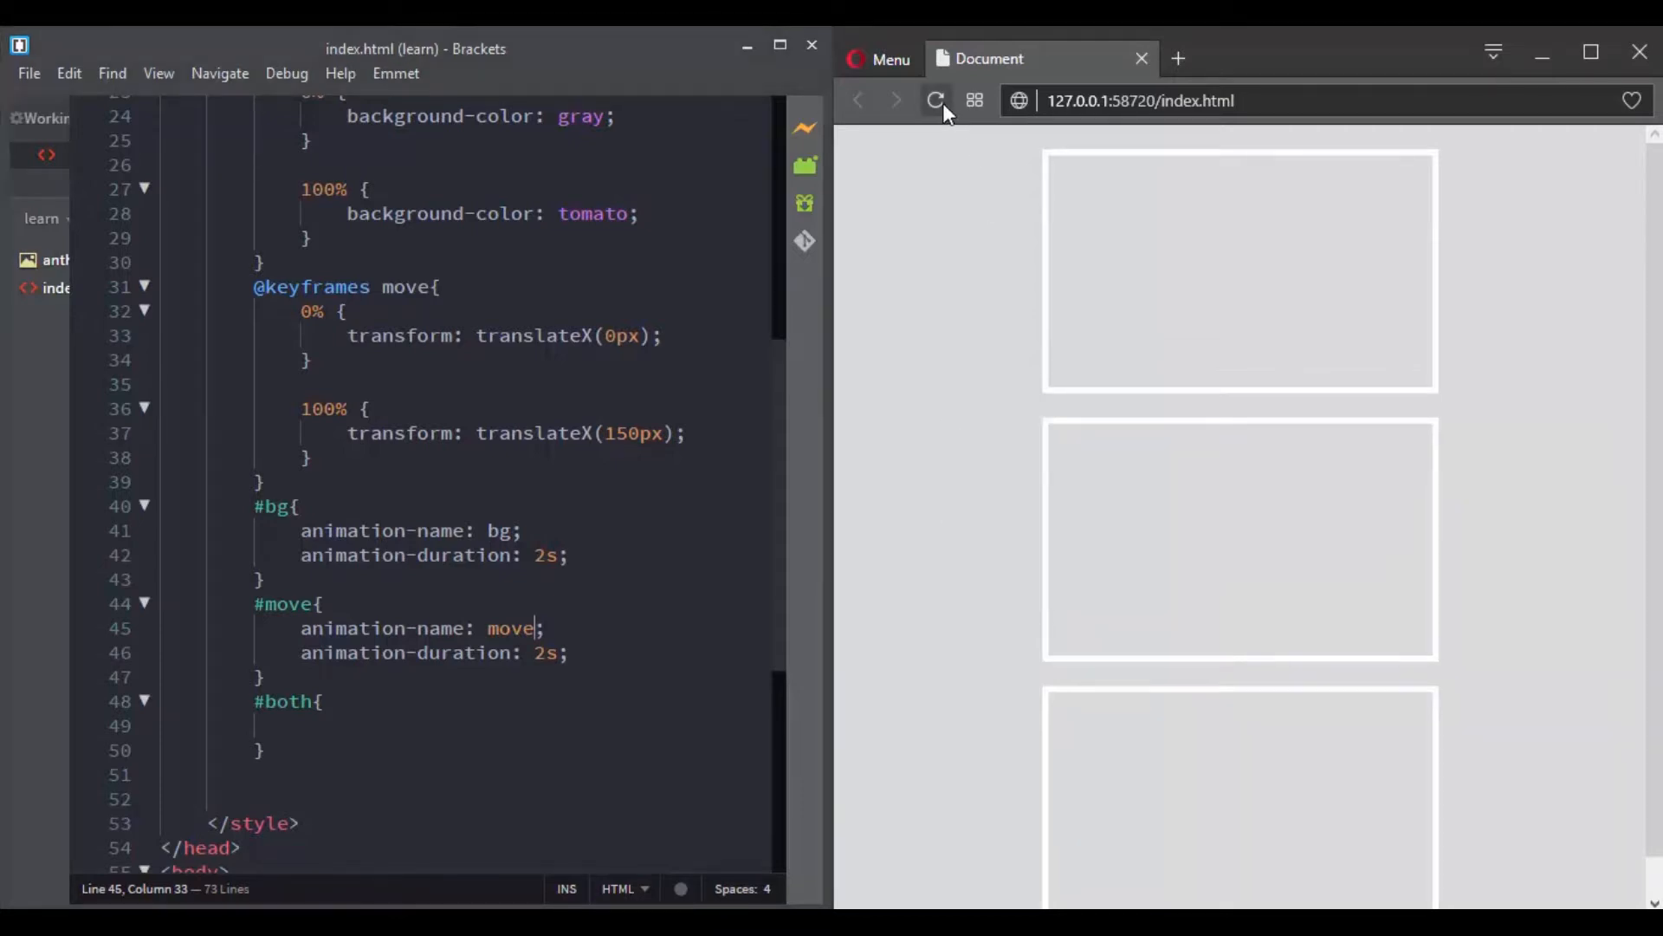
Step: Reload the preview and position the cursor after move in the #both rule
{"action": "left_click", "coordinate": [934, 100]}
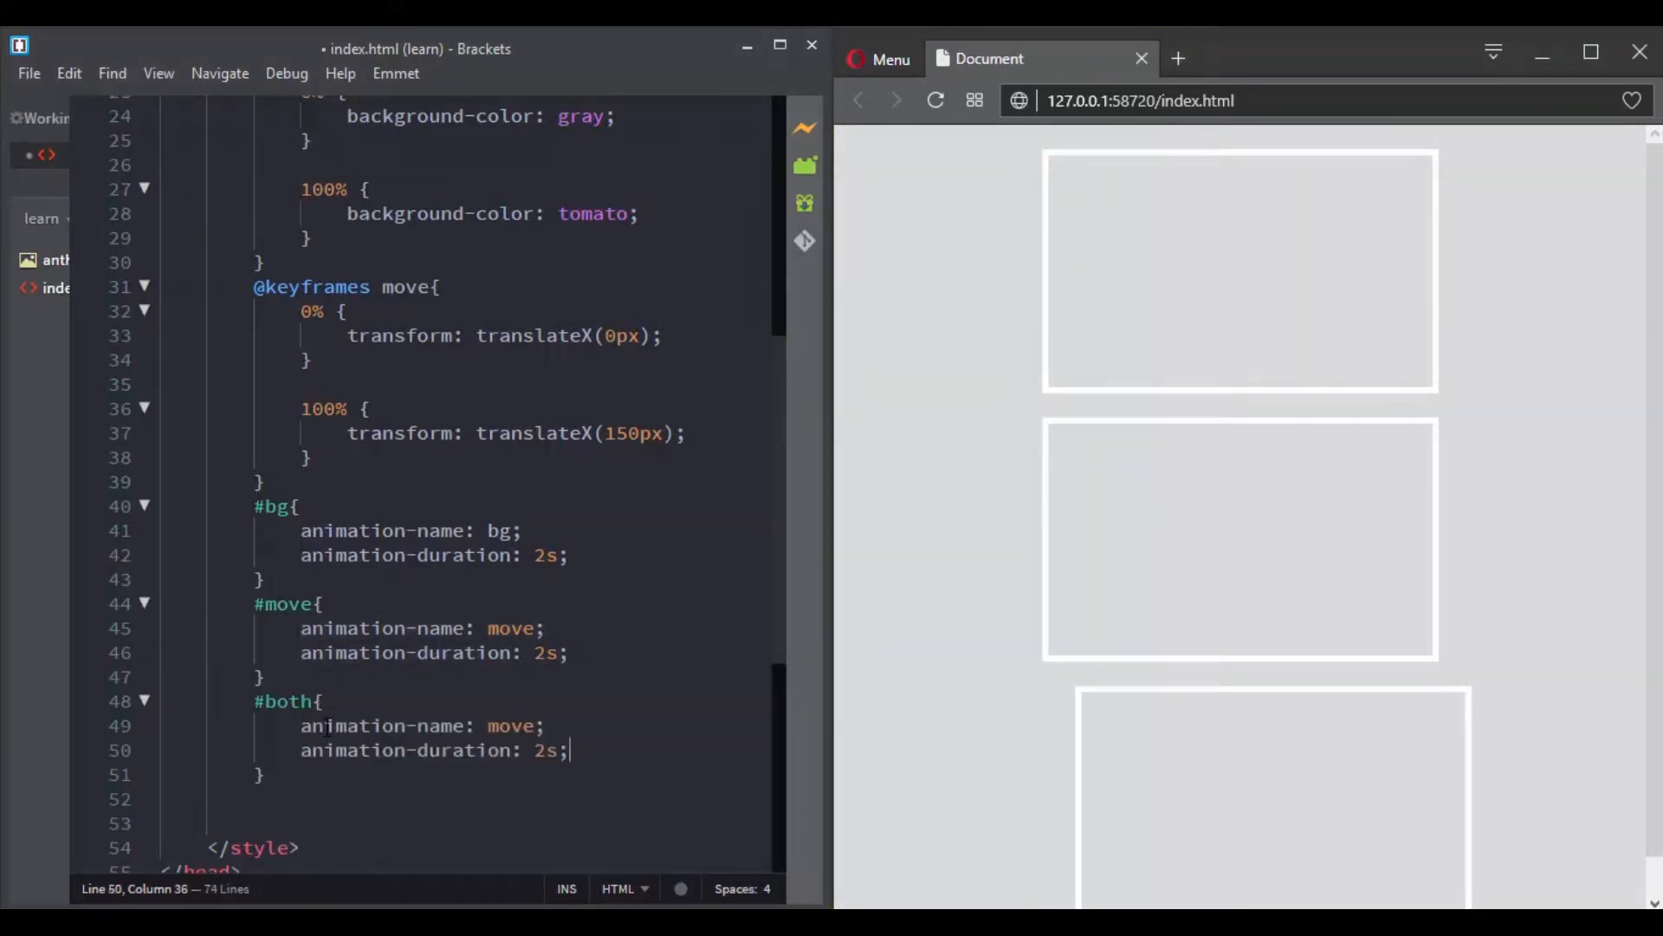
{"action": "left_click", "coordinate": [544, 726]}
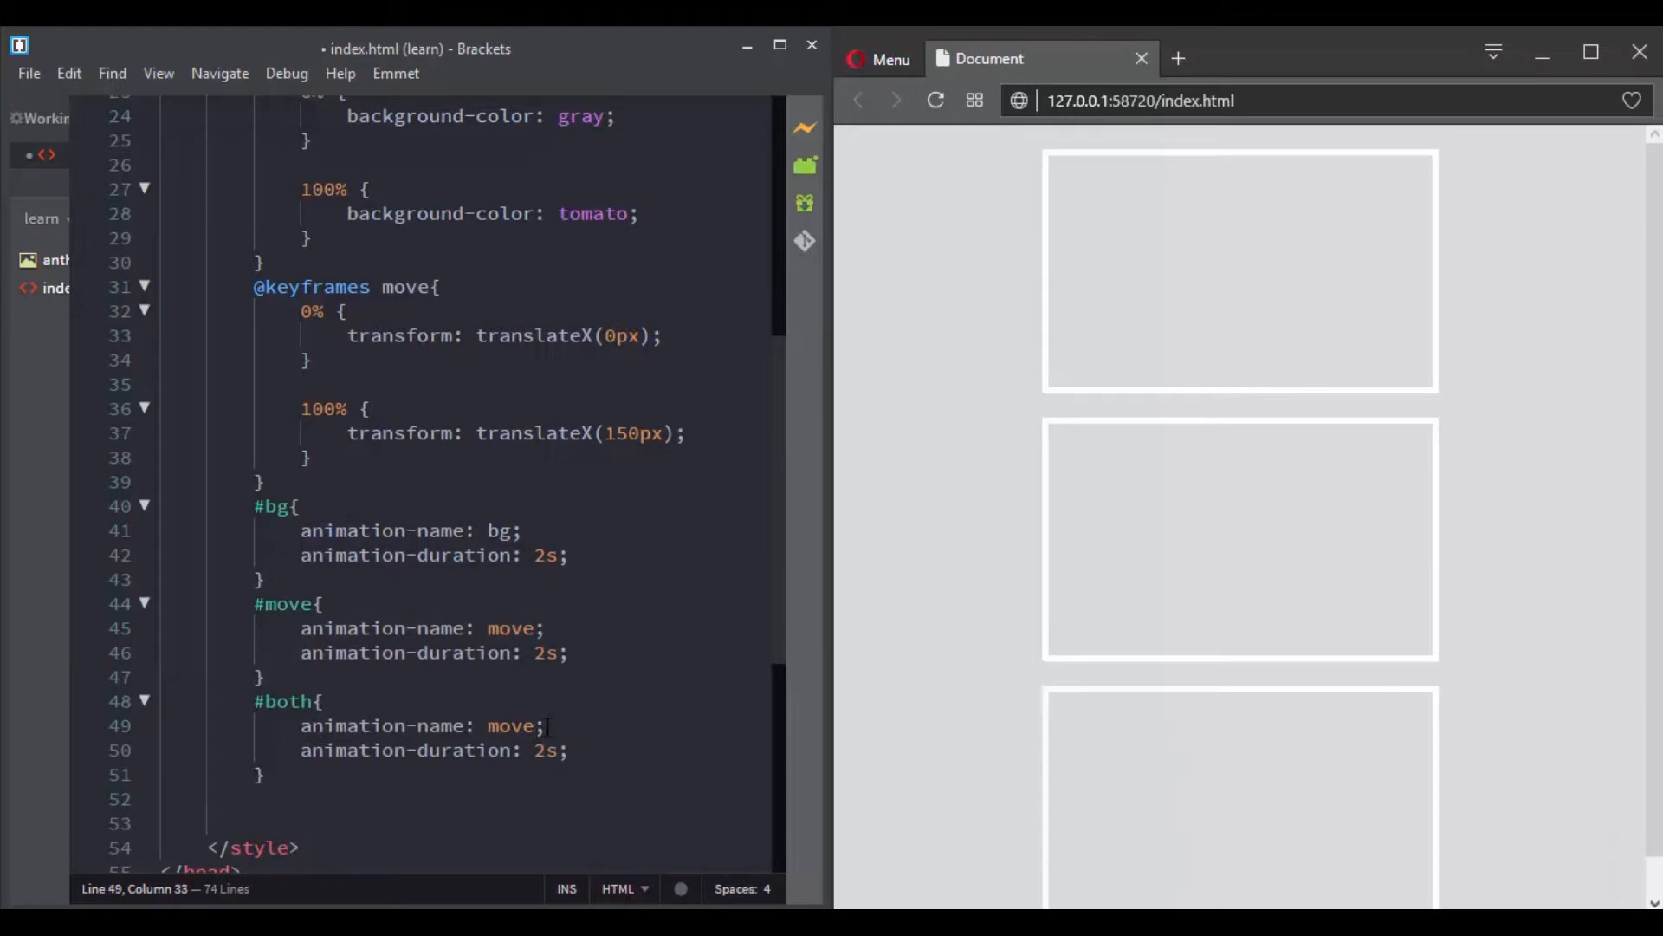
Step: Extend #both to animation-name: move, bg; and replay the preview several times
{"action": "type", "text": ", bg"}
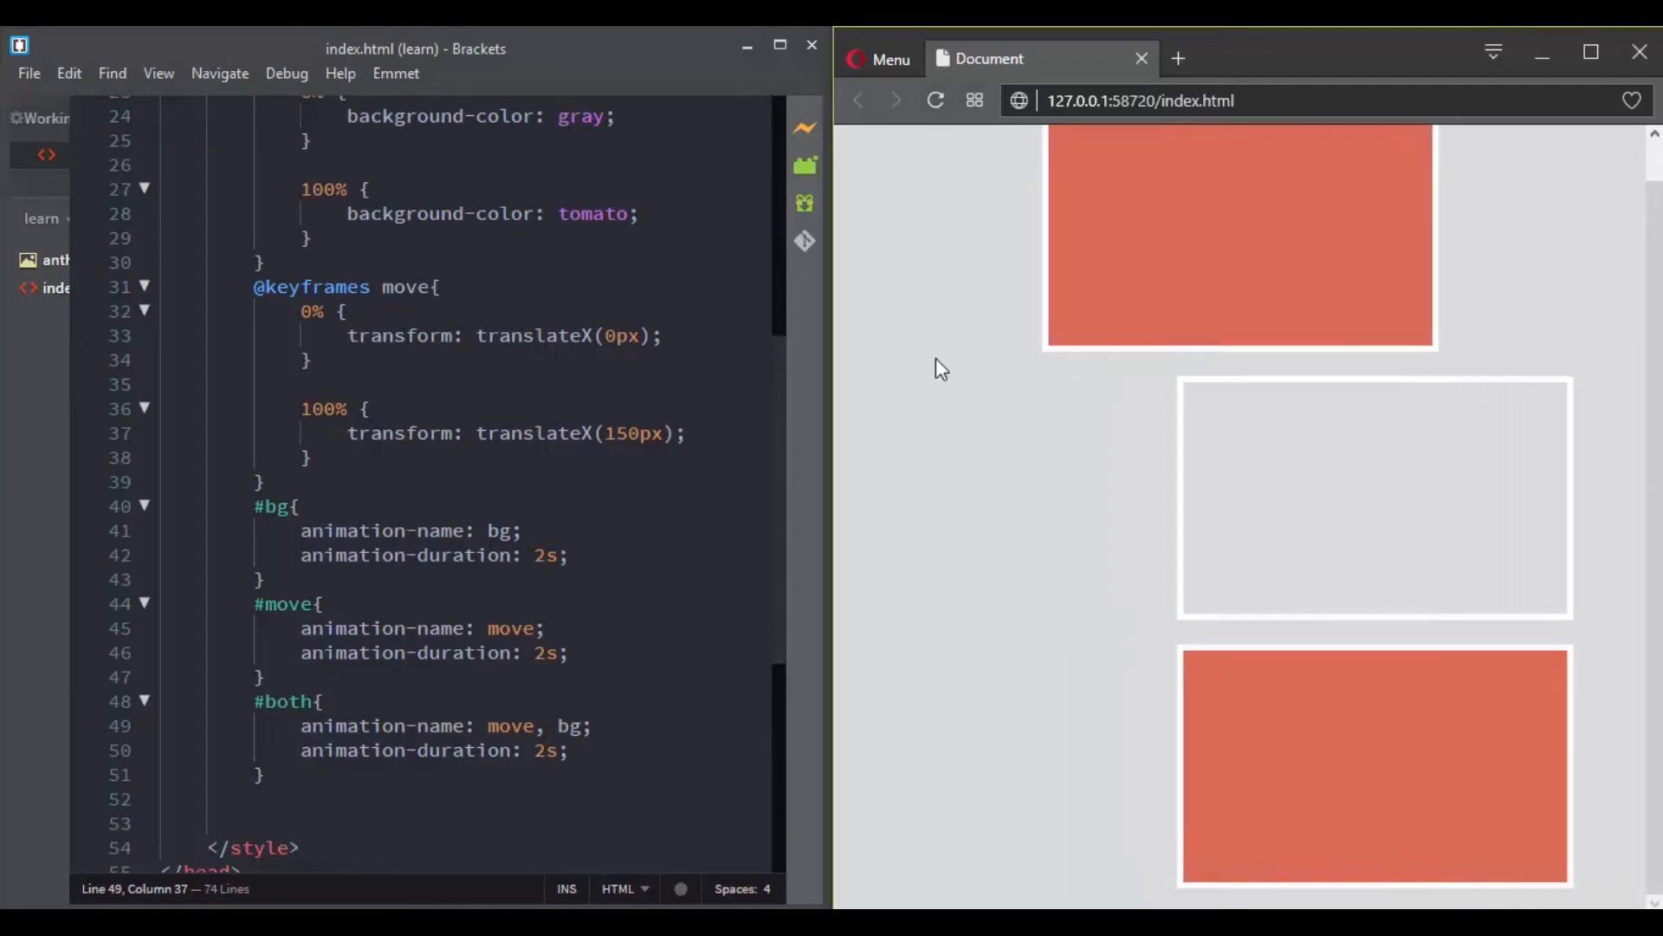
{"action": "left_click", "coordinate": [933, 101]}
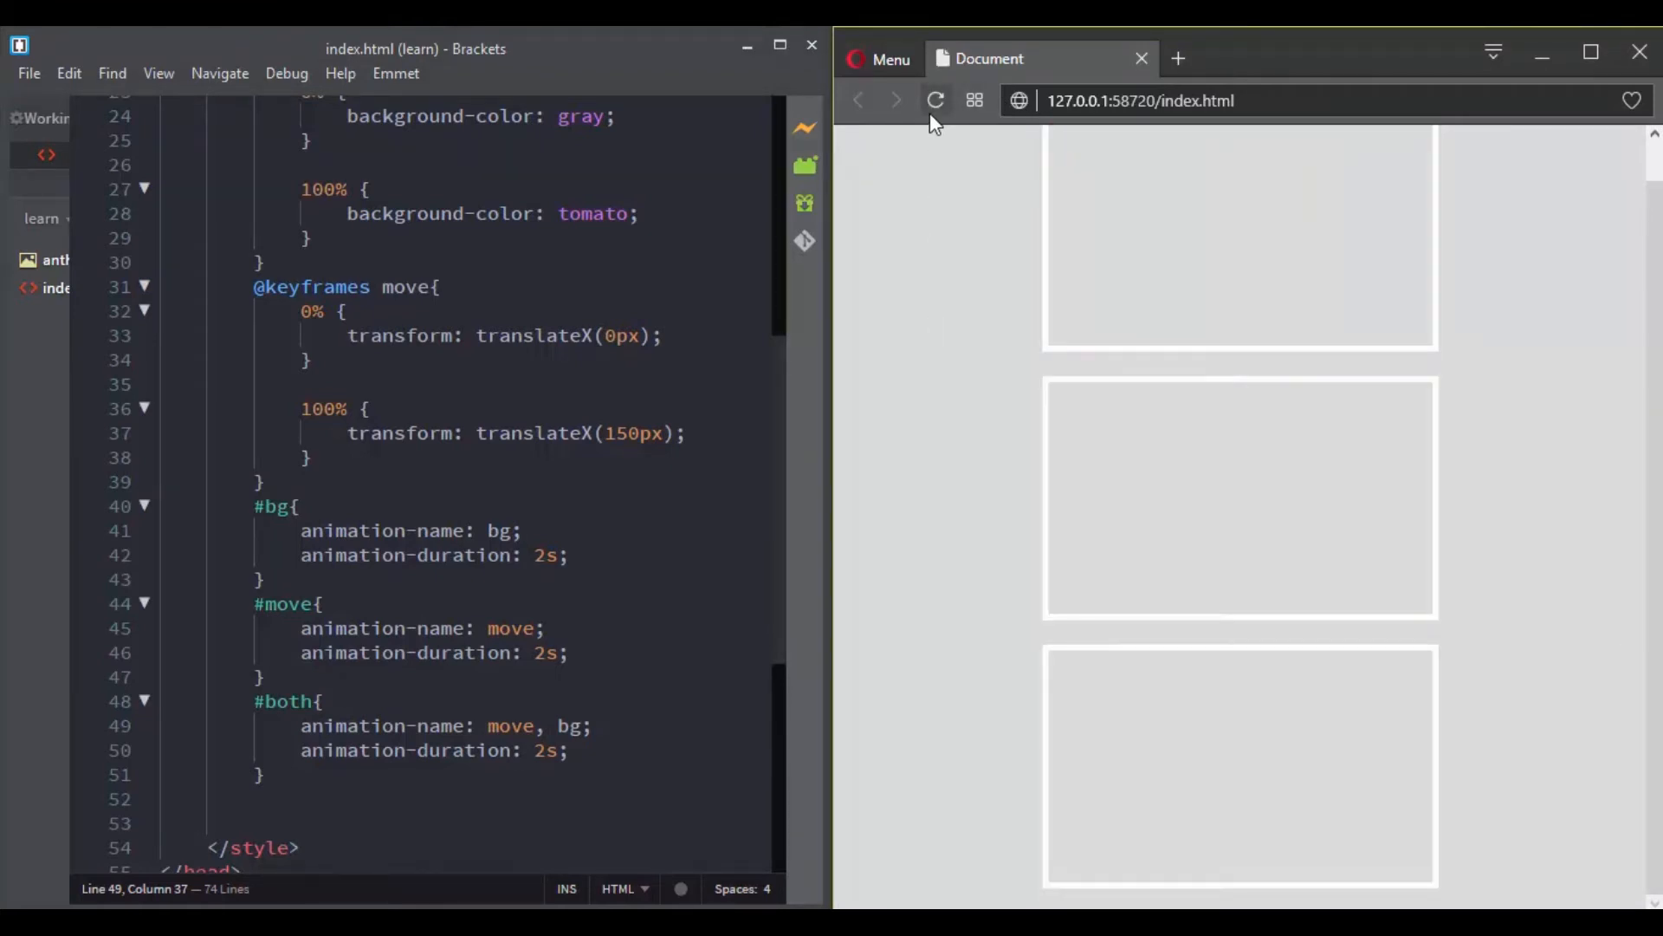
{"action": "left_click", "coordinate": [934, 101]}
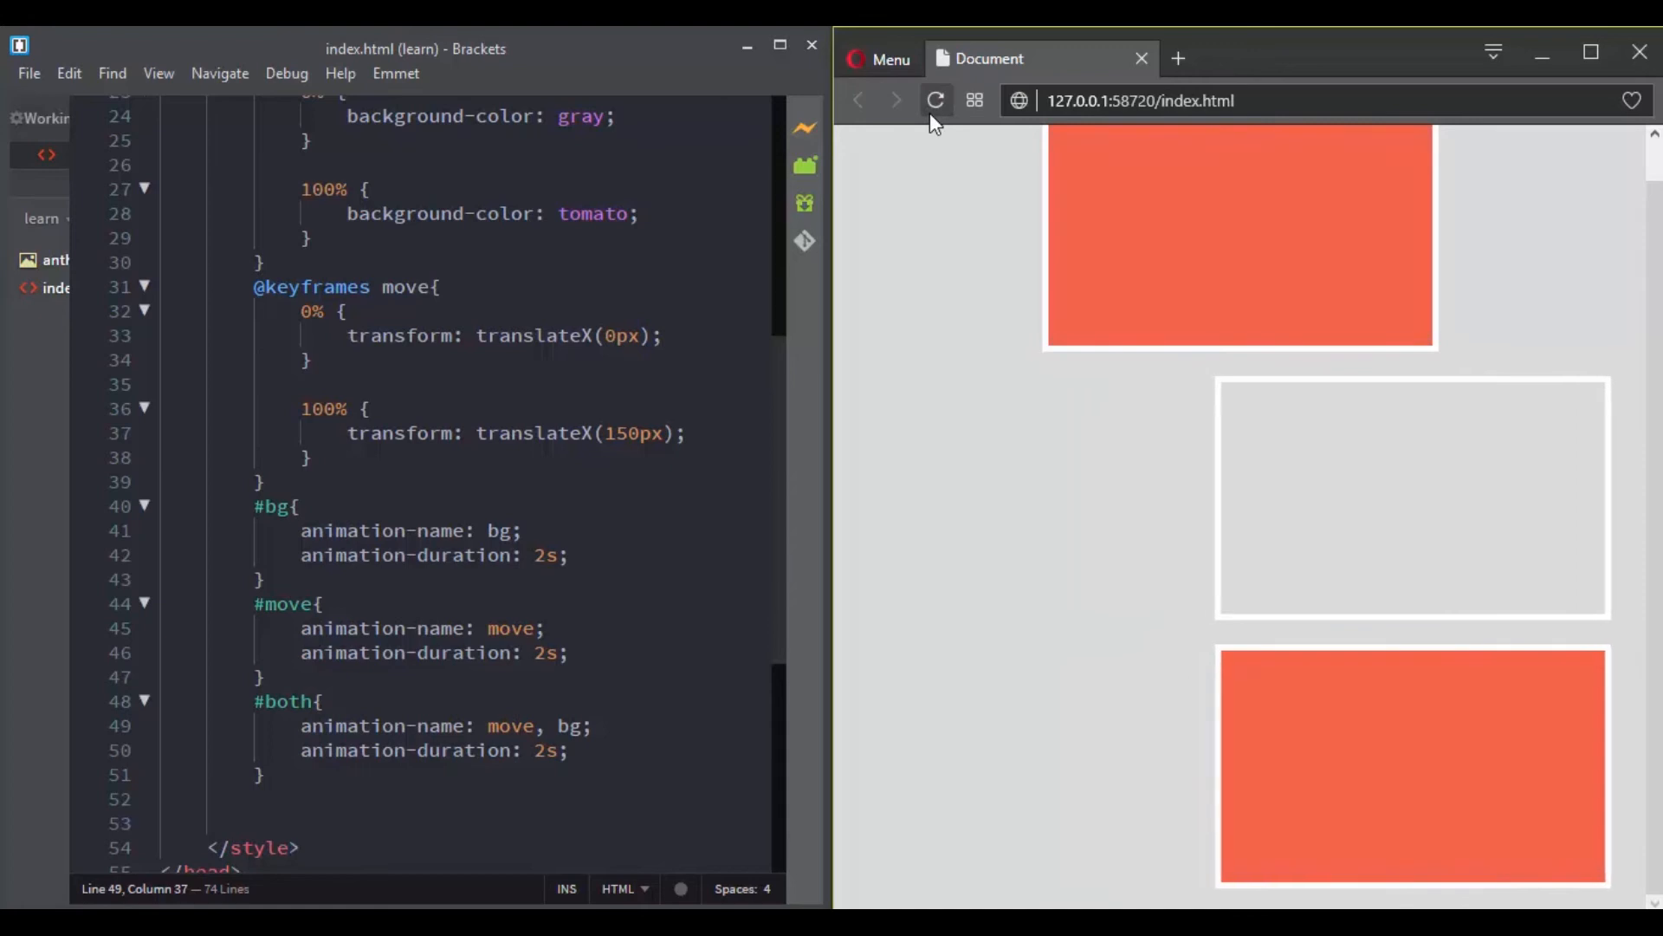
{"action": "left_click", "coordinate": [934, 100]}
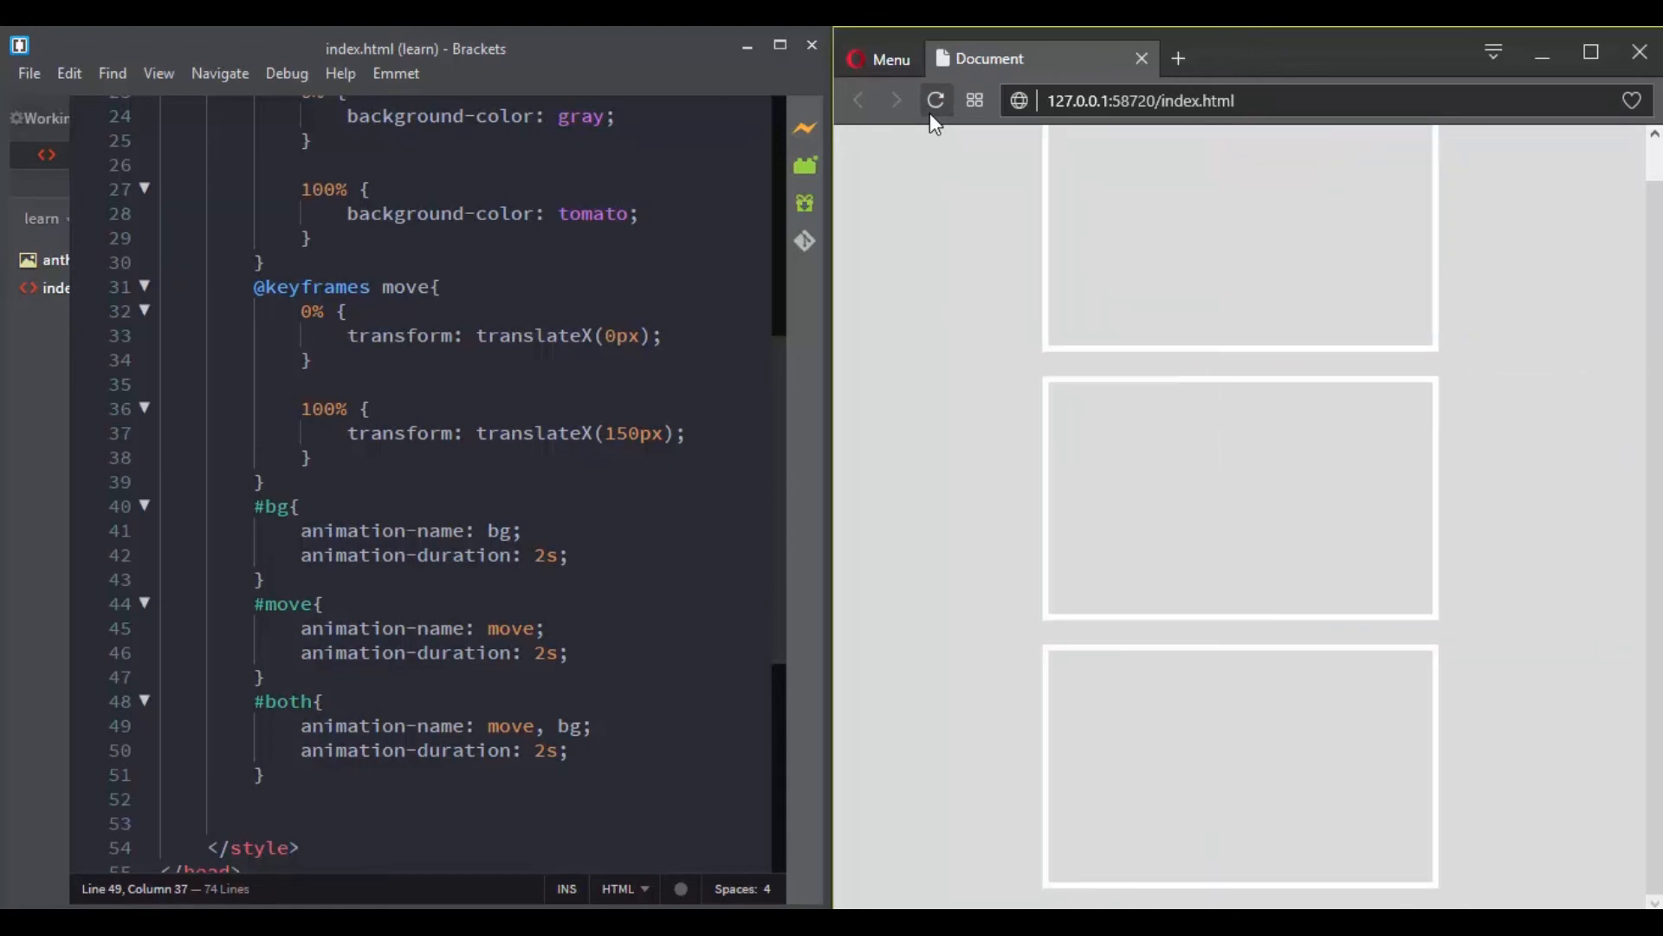
{"action": "mouse_move", "coordinate": [937, 177]}
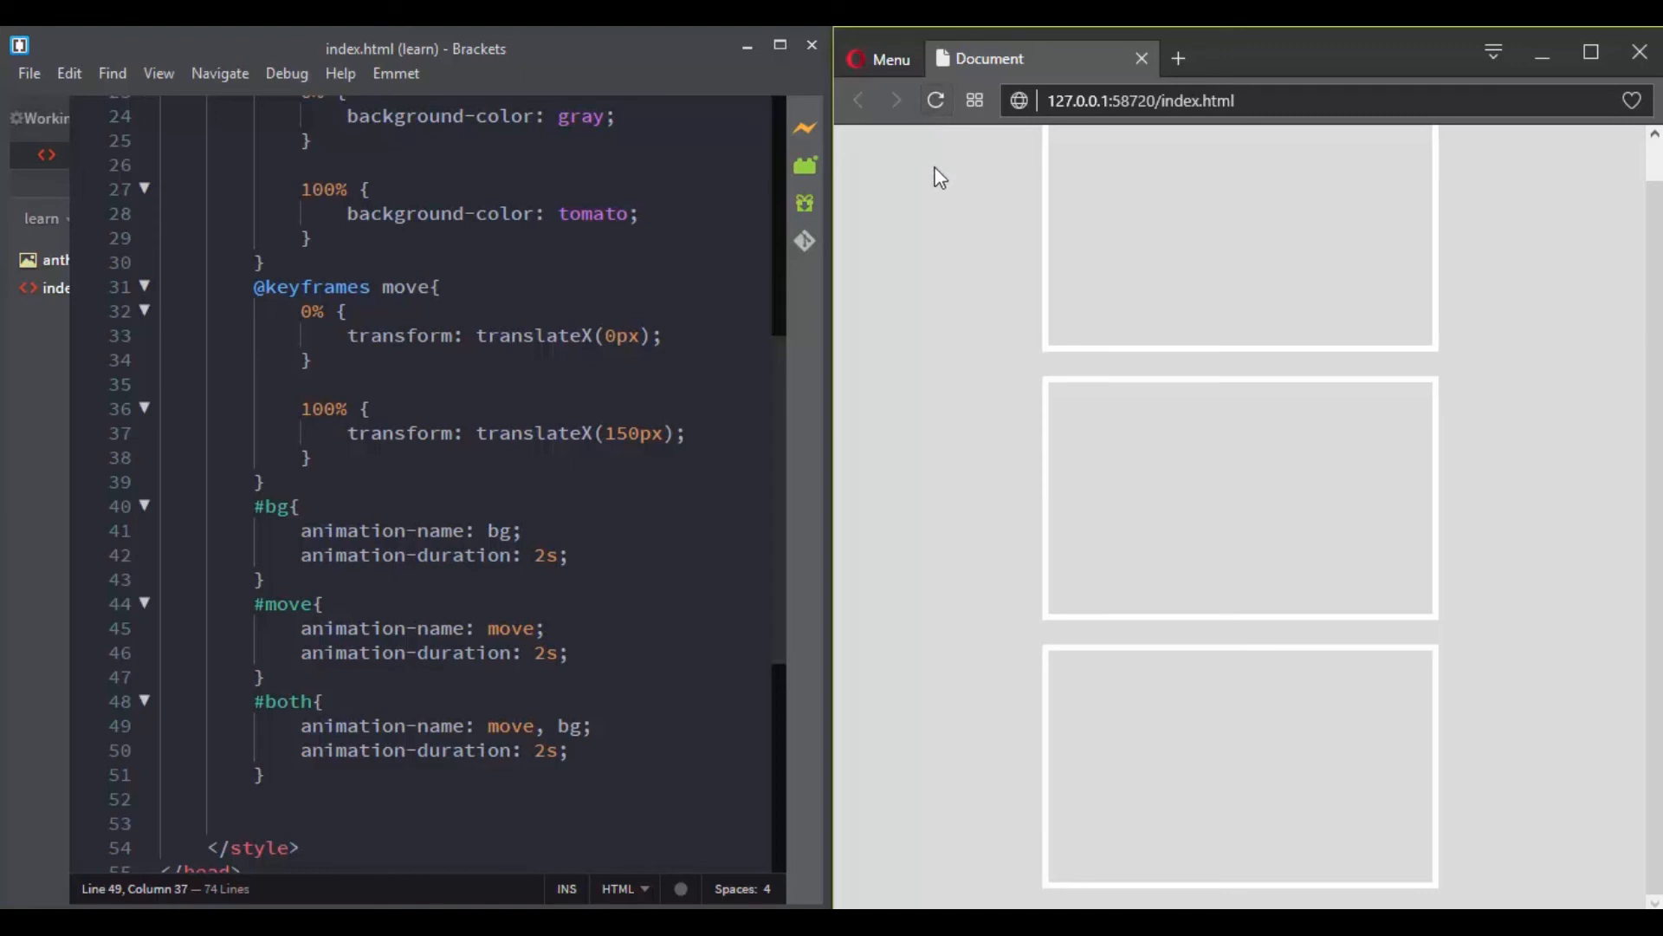
{"action": "mouse_move", "coordinate": [958, 328]}
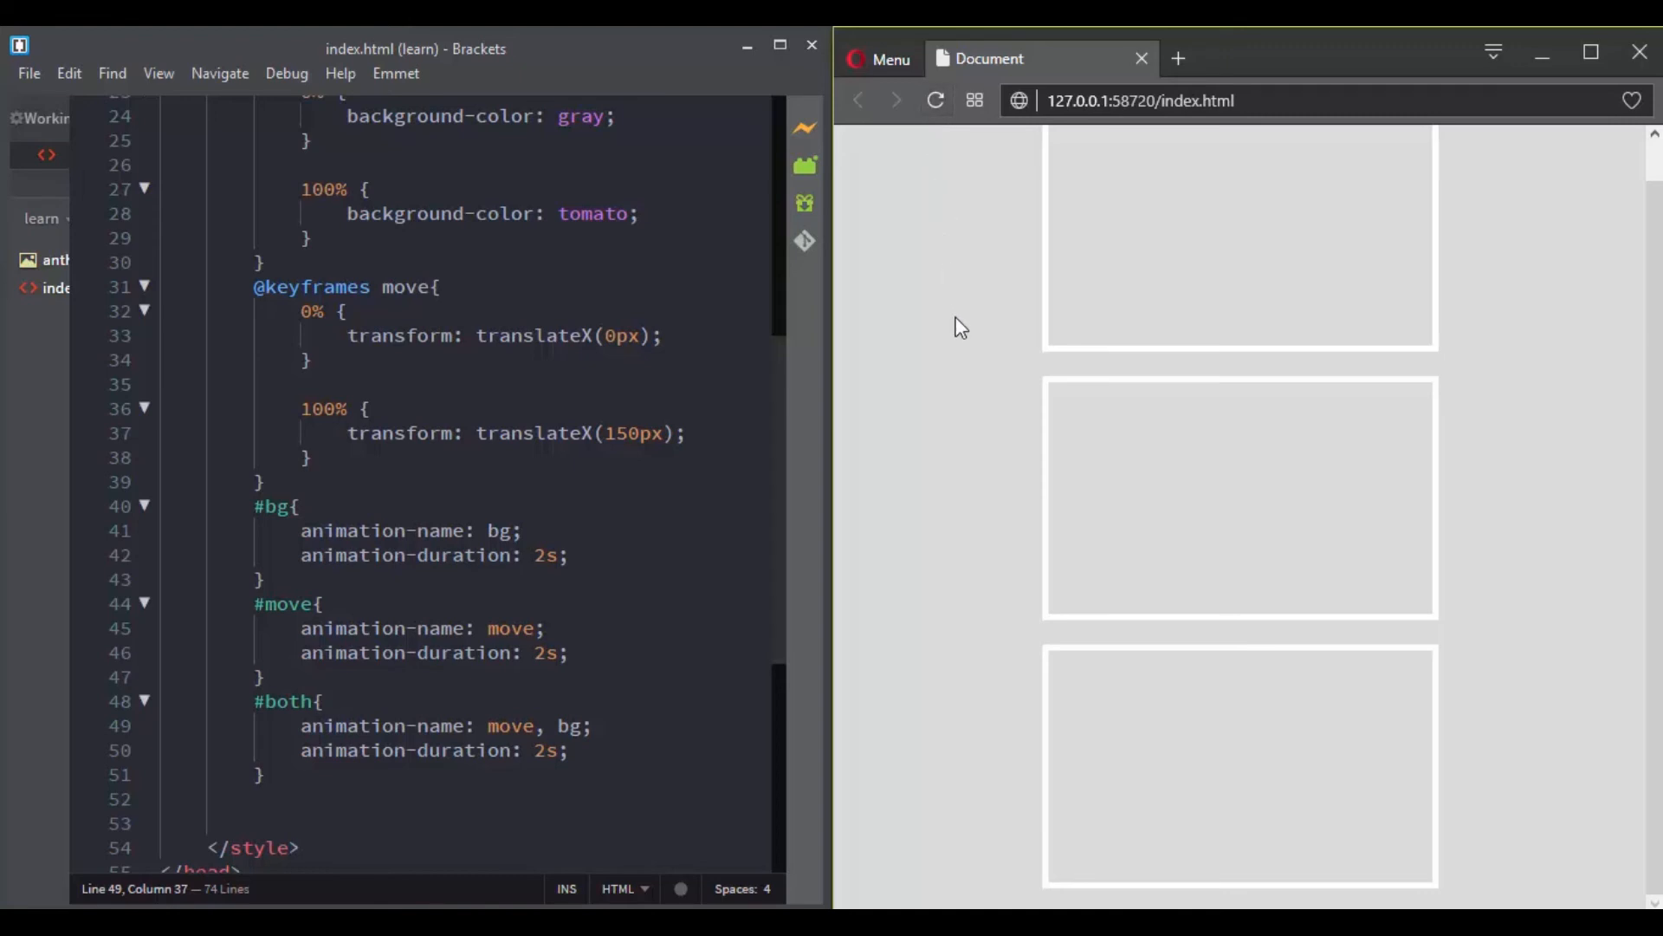